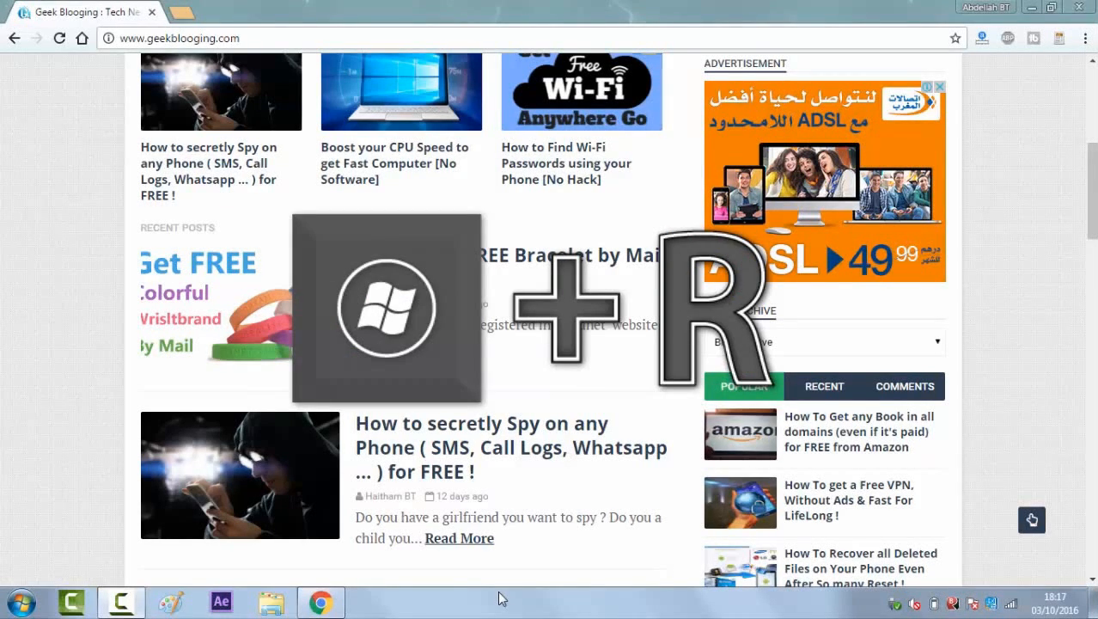
Step: Launch Command Prompt by entering cmd in the Run dialog
key(win+r)
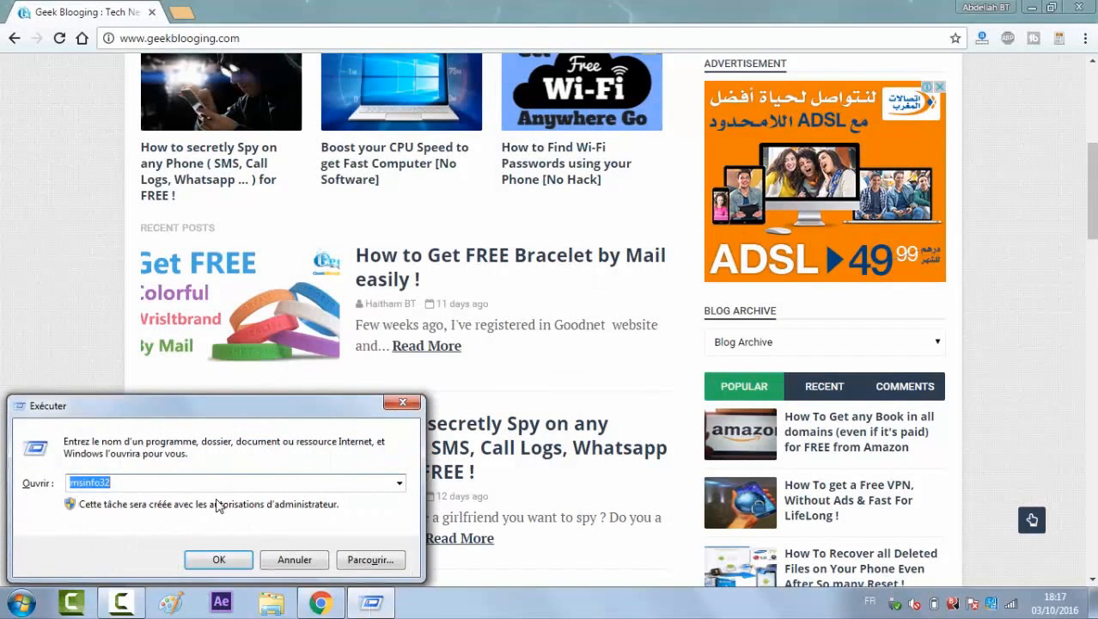
text(c)
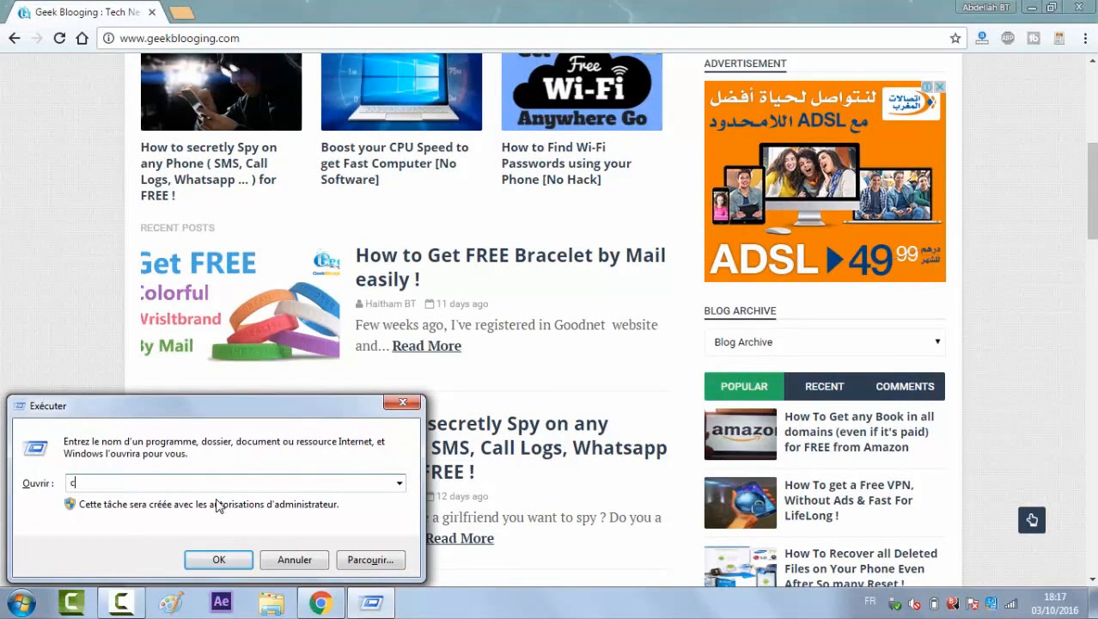
text(md)
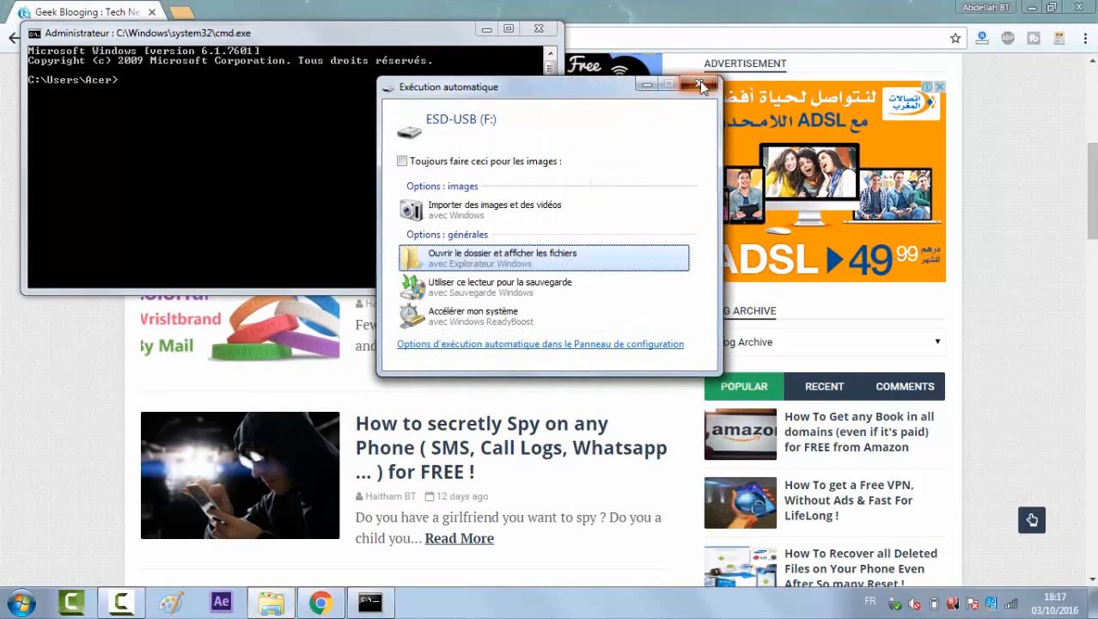
Step: Dismiss the USB autoplay prompt and start the diskpart tool
click(701, 82)
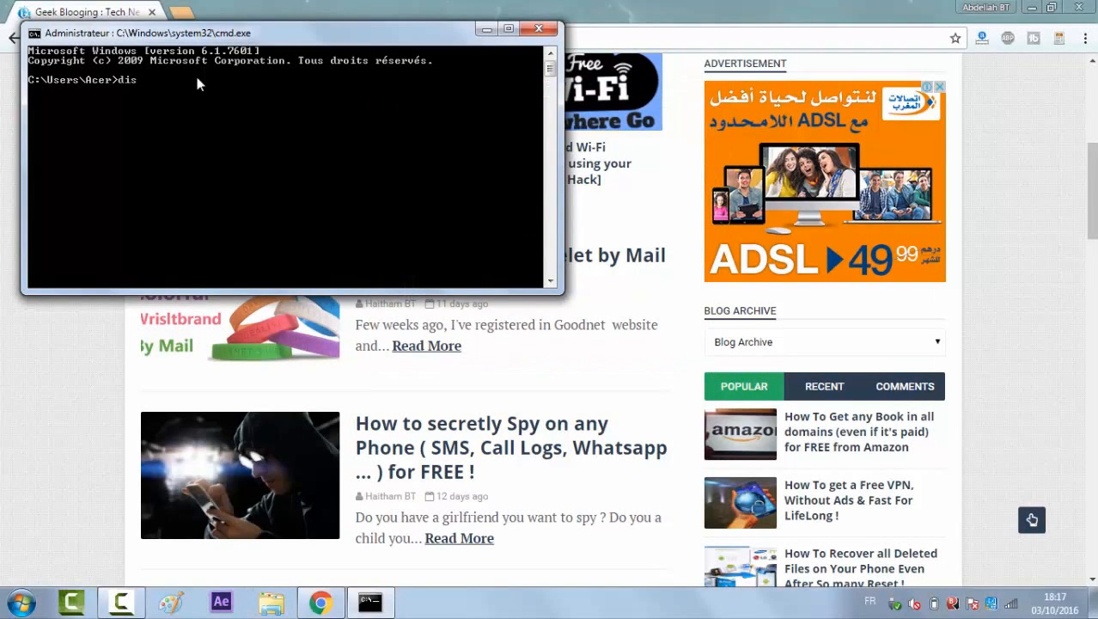
text(kpart)
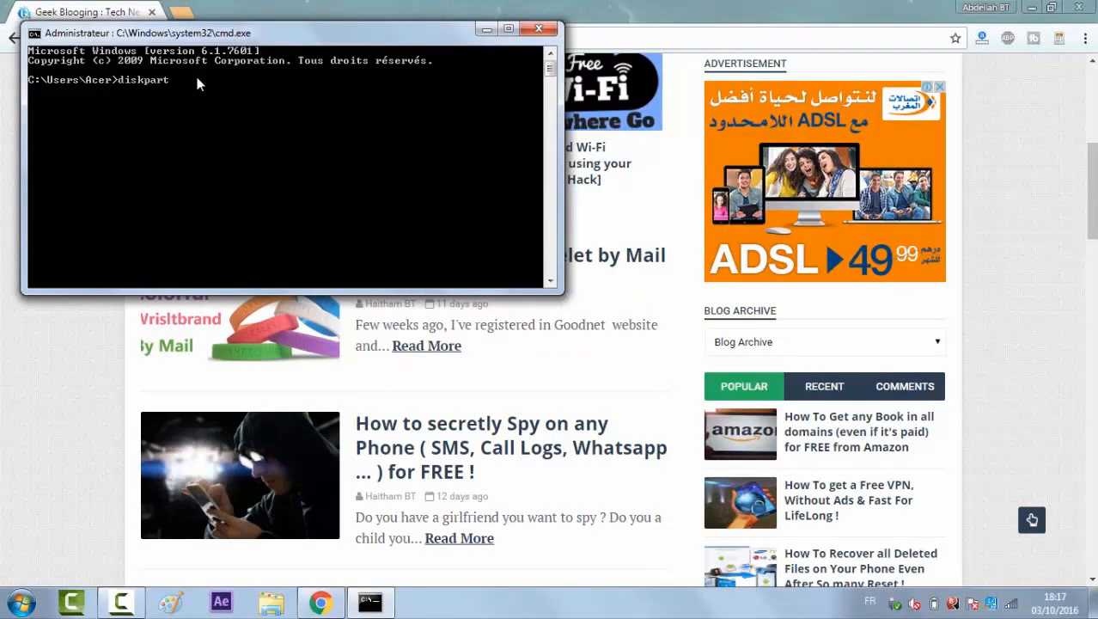
key(Return)
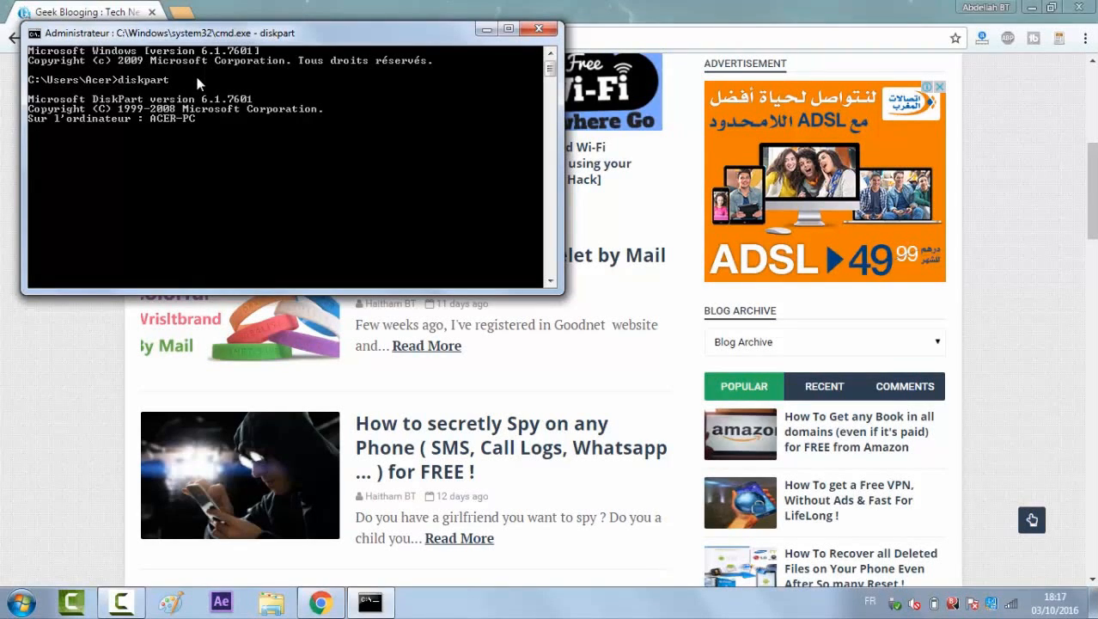
key(Return)
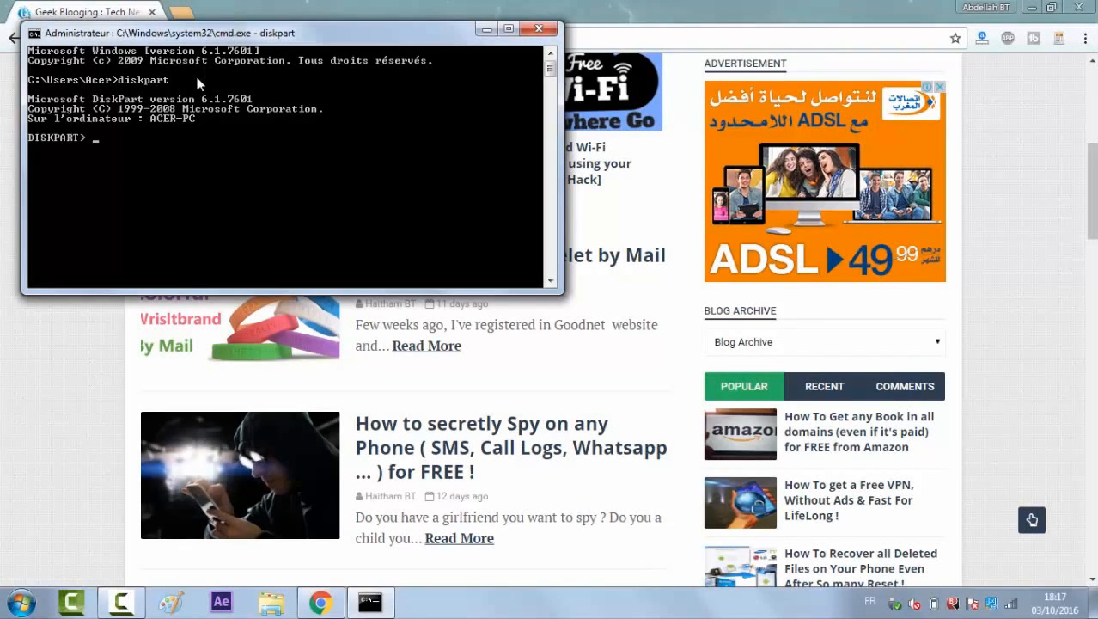
Step: List all disks with list disk, showing the 14 GB USB drive
text(li)
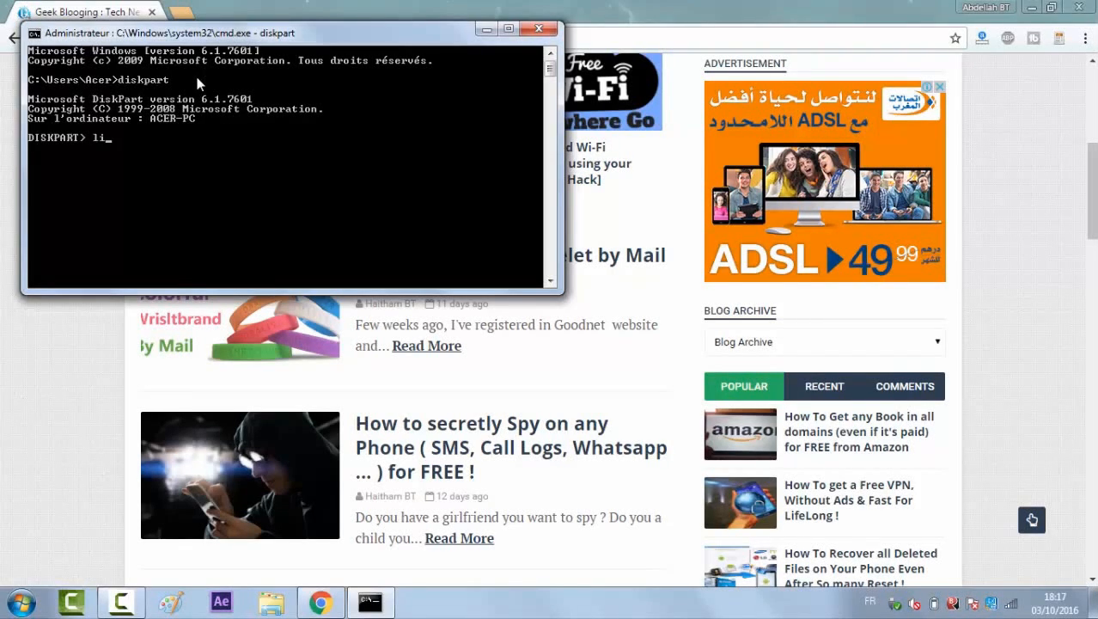
text(st)
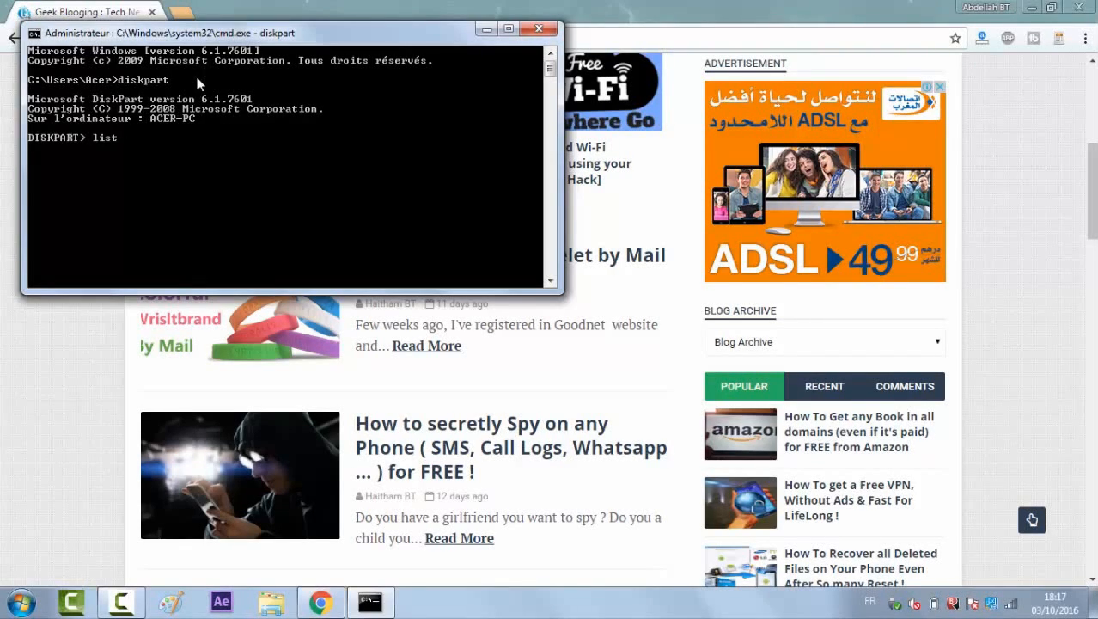
text(dik)
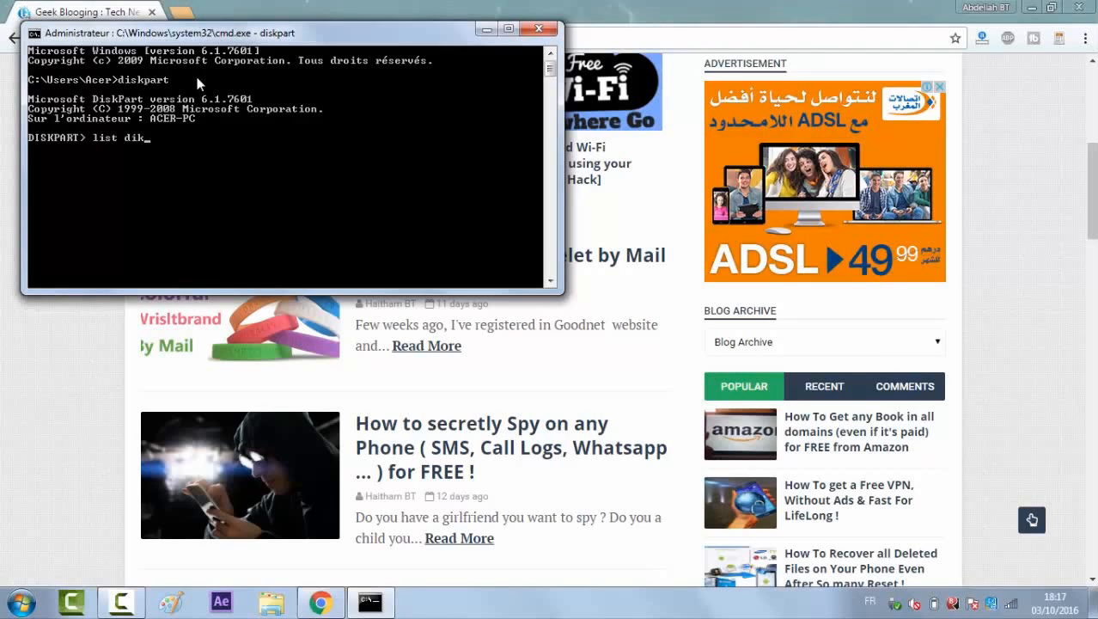
text(s)
key(Return)
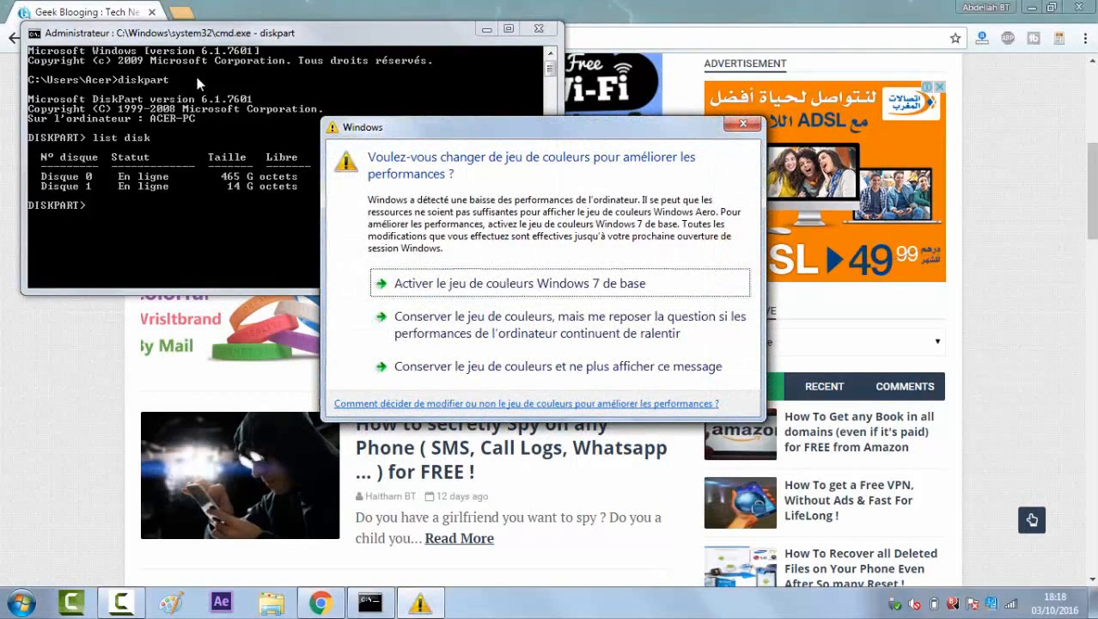
mouse_move(437, 95)
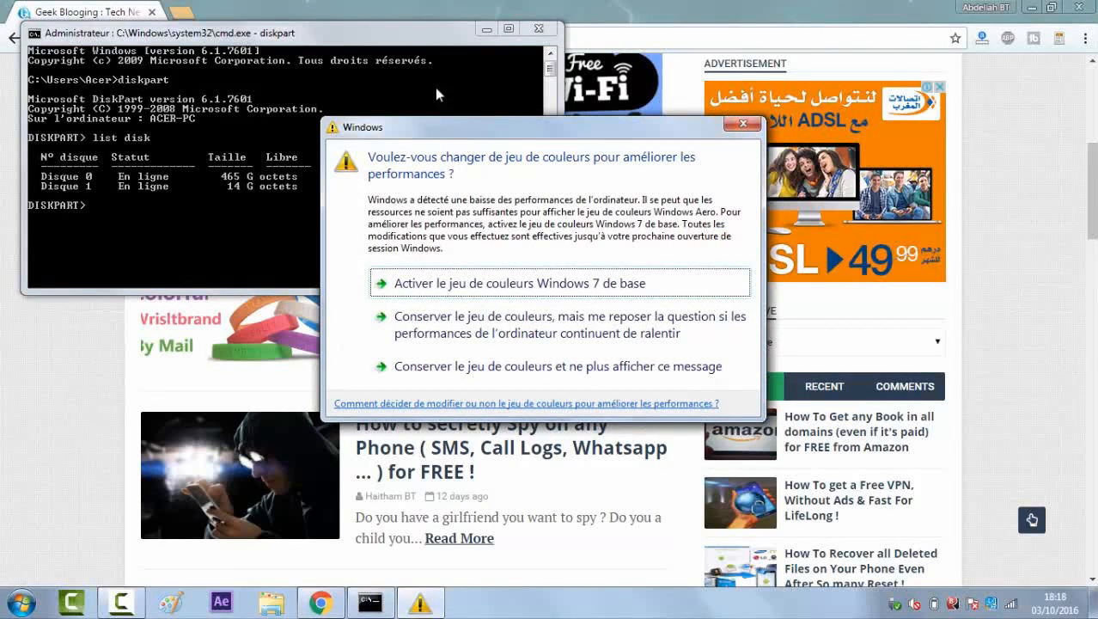
mouse_move(646, 132)
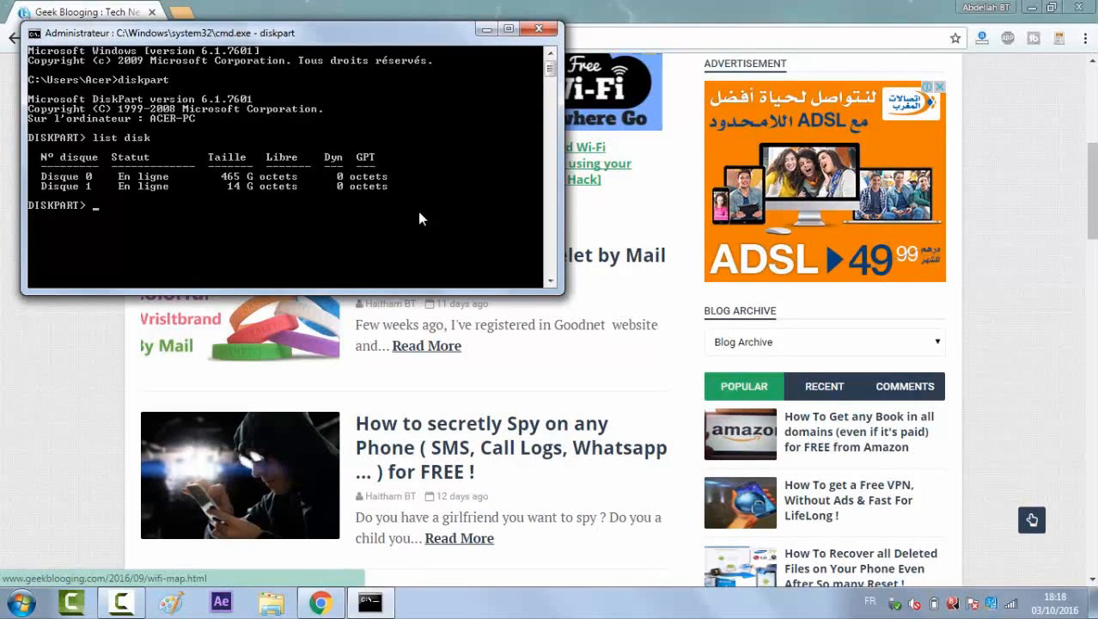
Step: Select disk 1, the 14 GB USB drive, and enter the clean command to wipe it
text(sel)
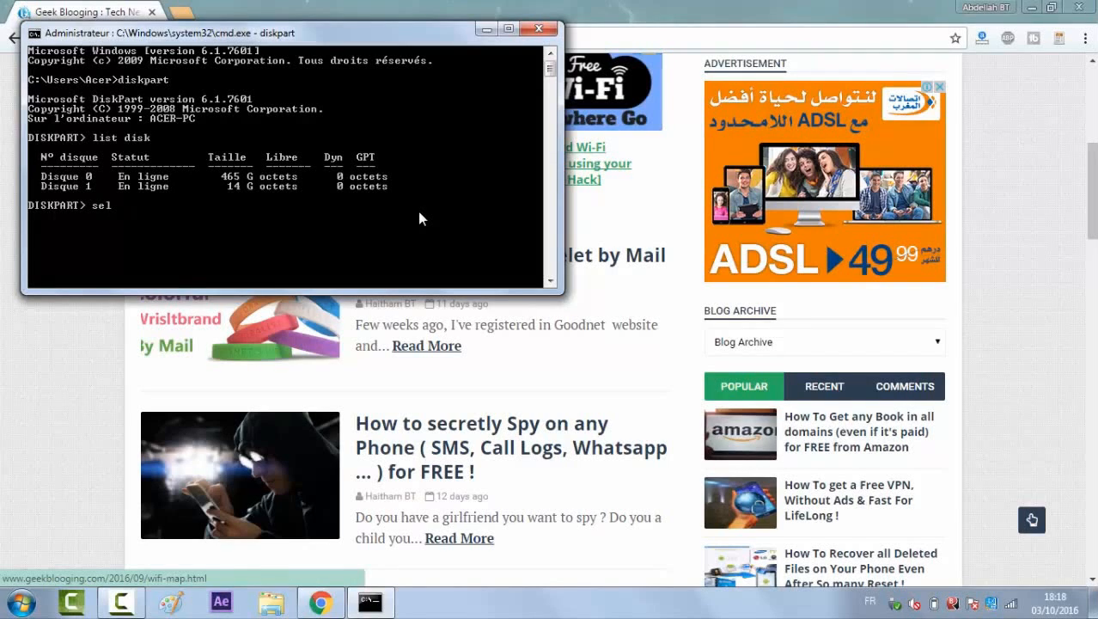
text(ect d)
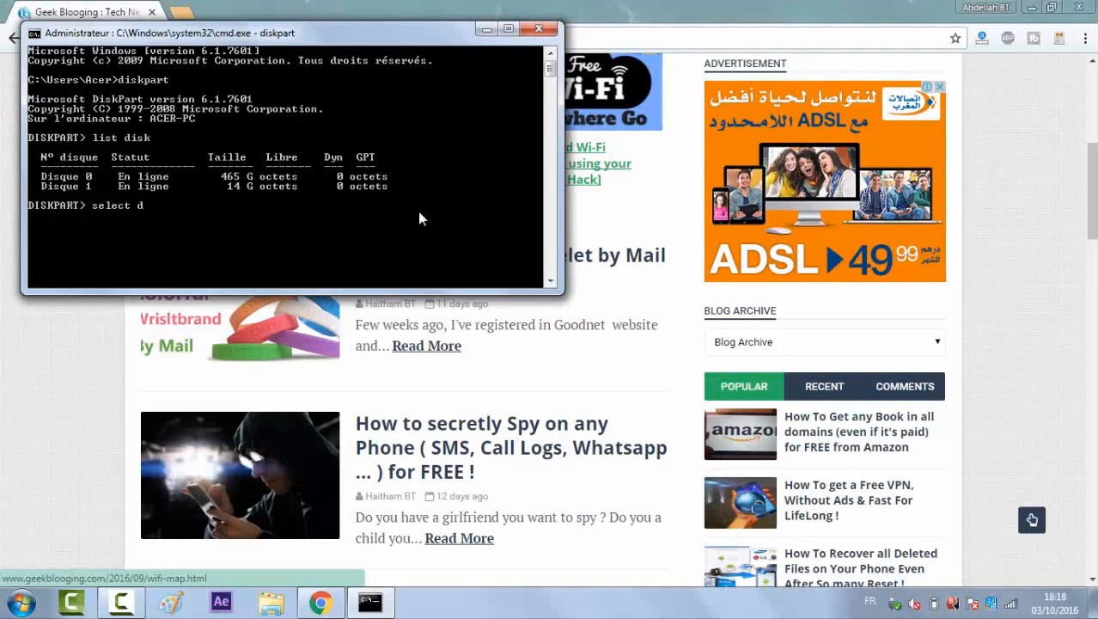
text(isk 1)
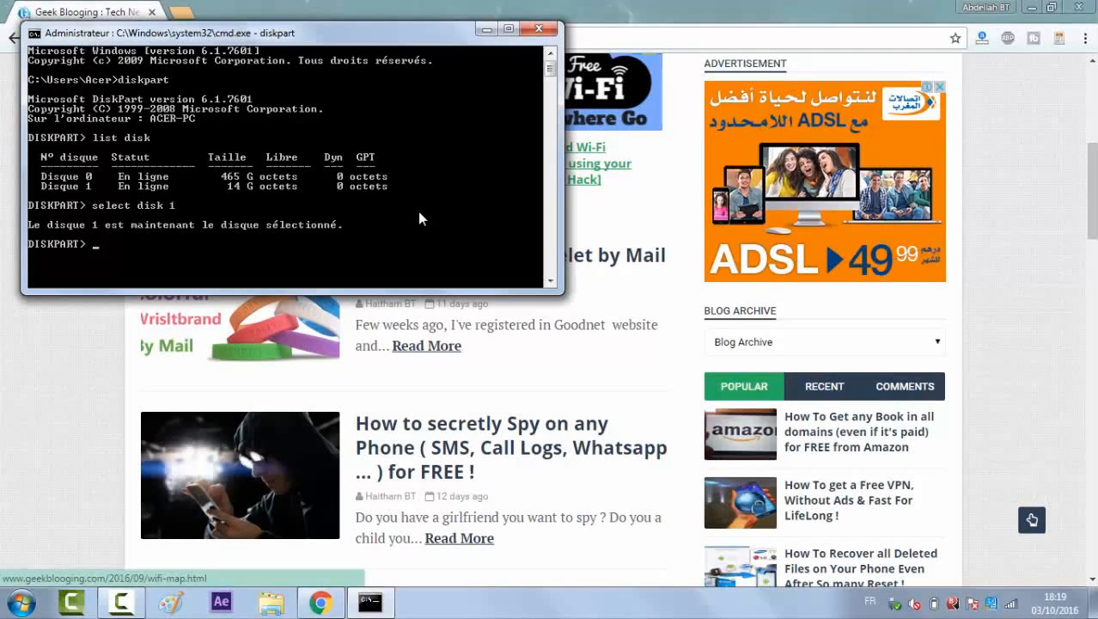
text(c)
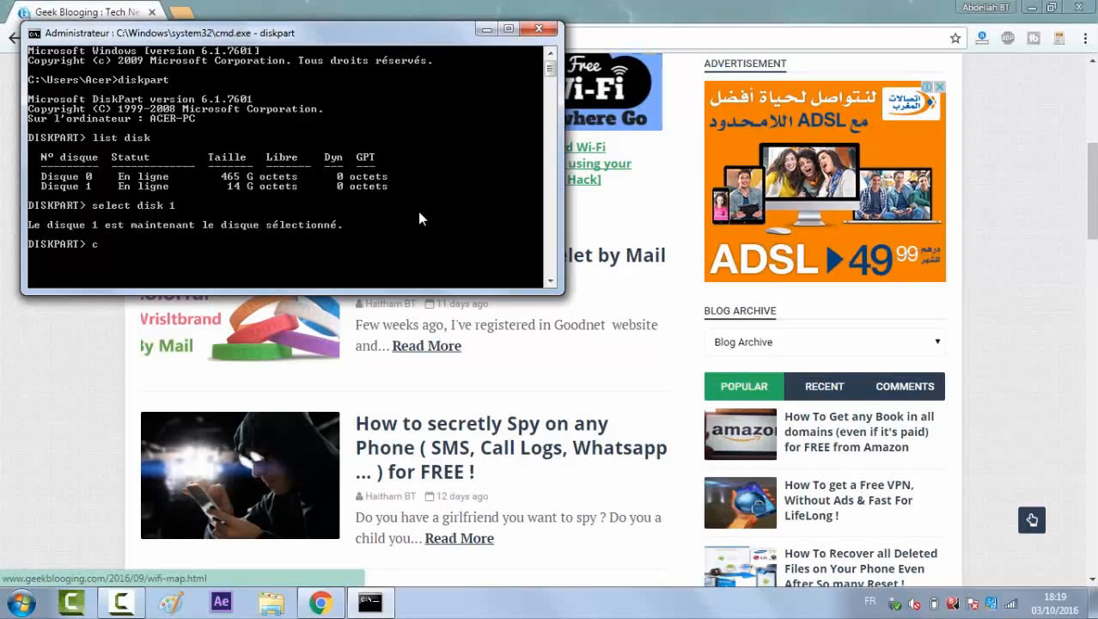
text(lean)
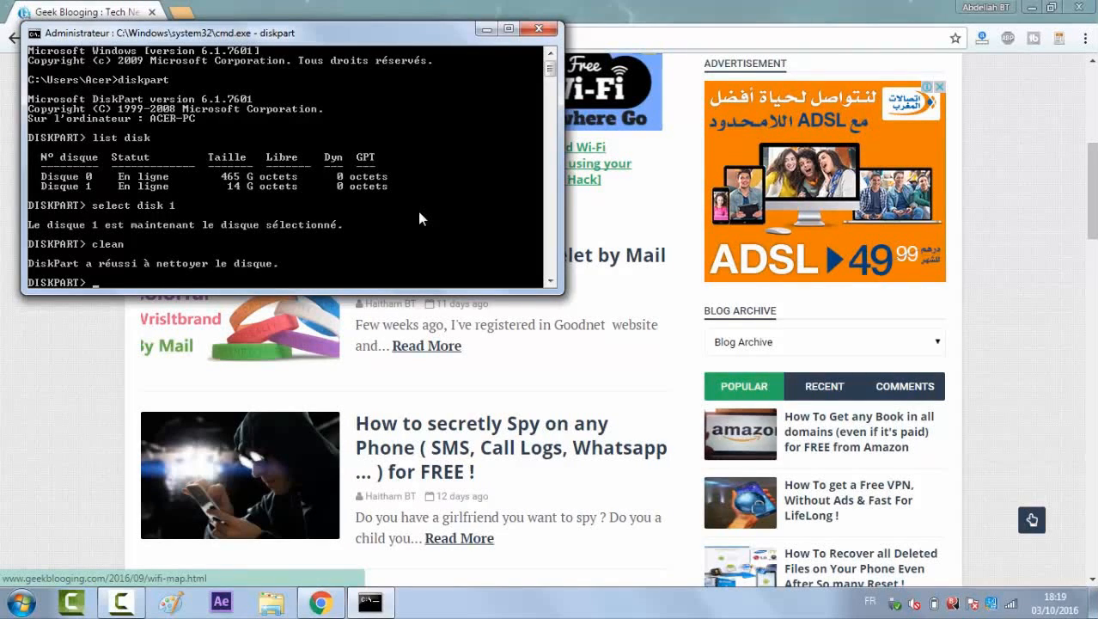
Step: Create a primary partition on disk 1 and dismiss the colour scheme prompt
text(cre)
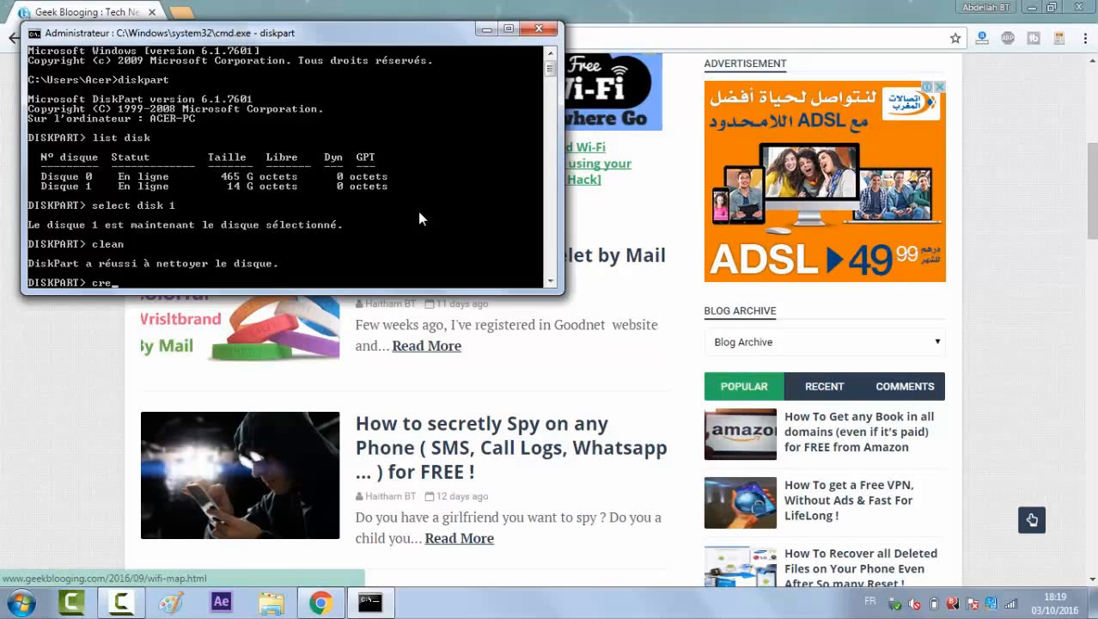
text(ate)
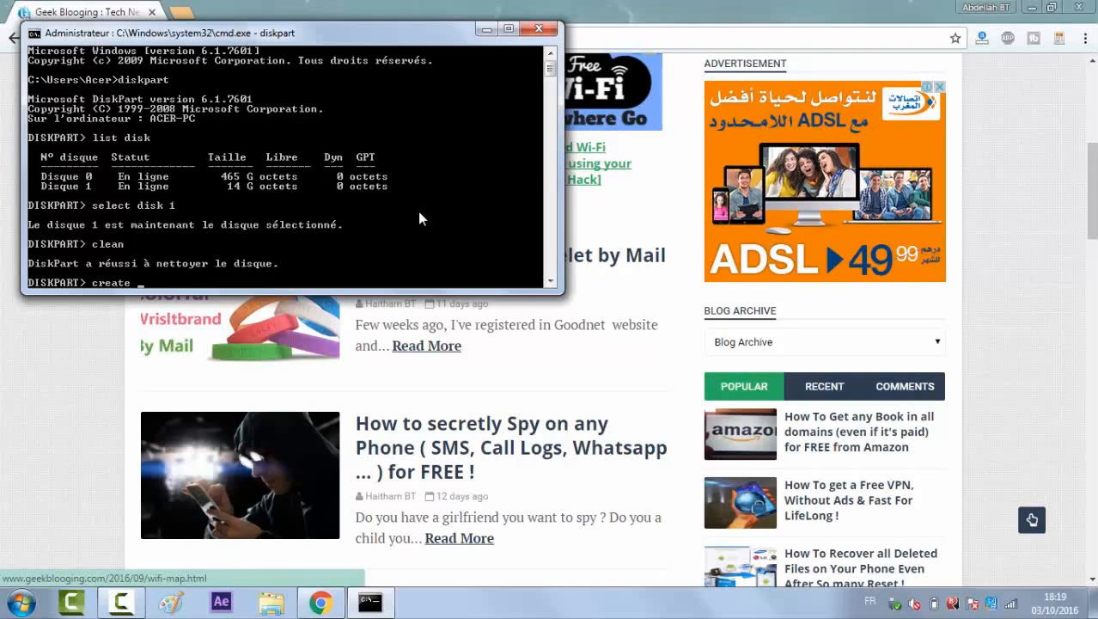
text(part)
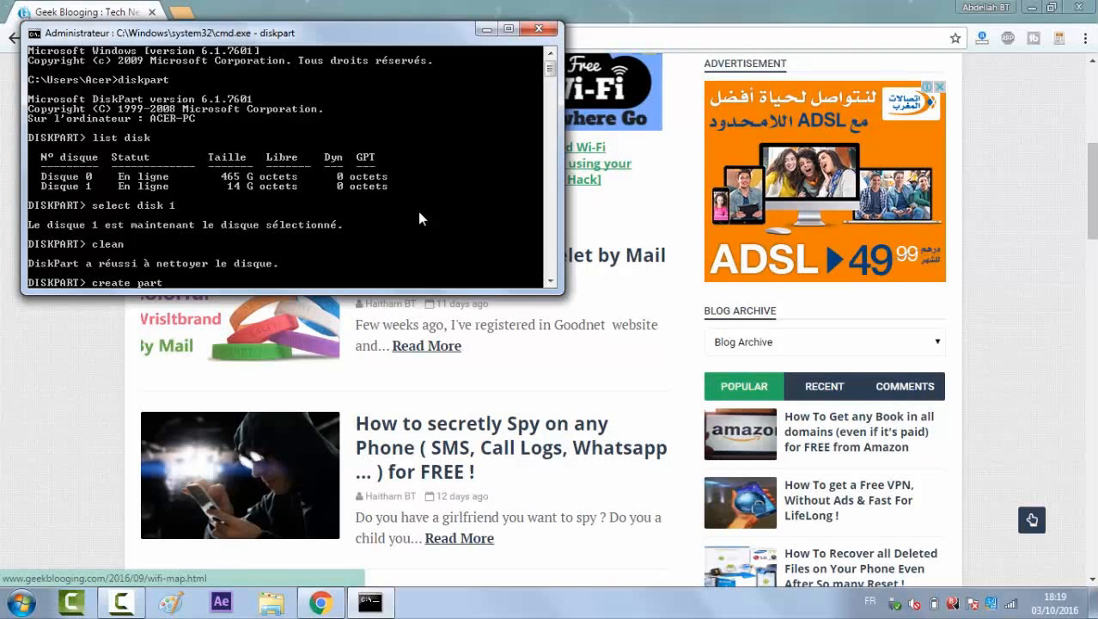
text(ition)
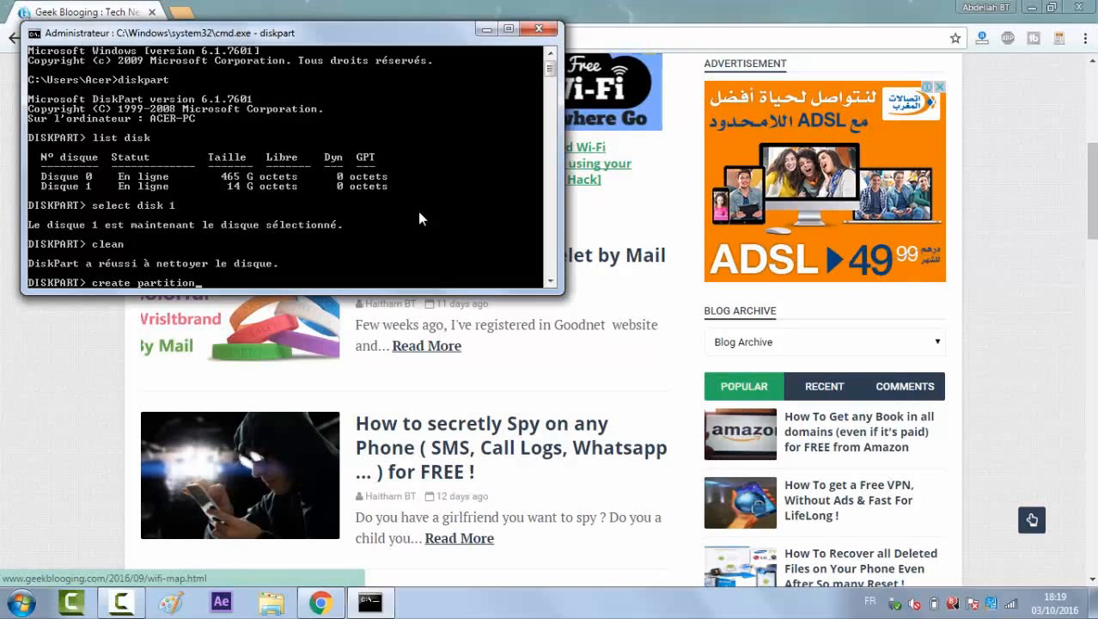
text(prima)
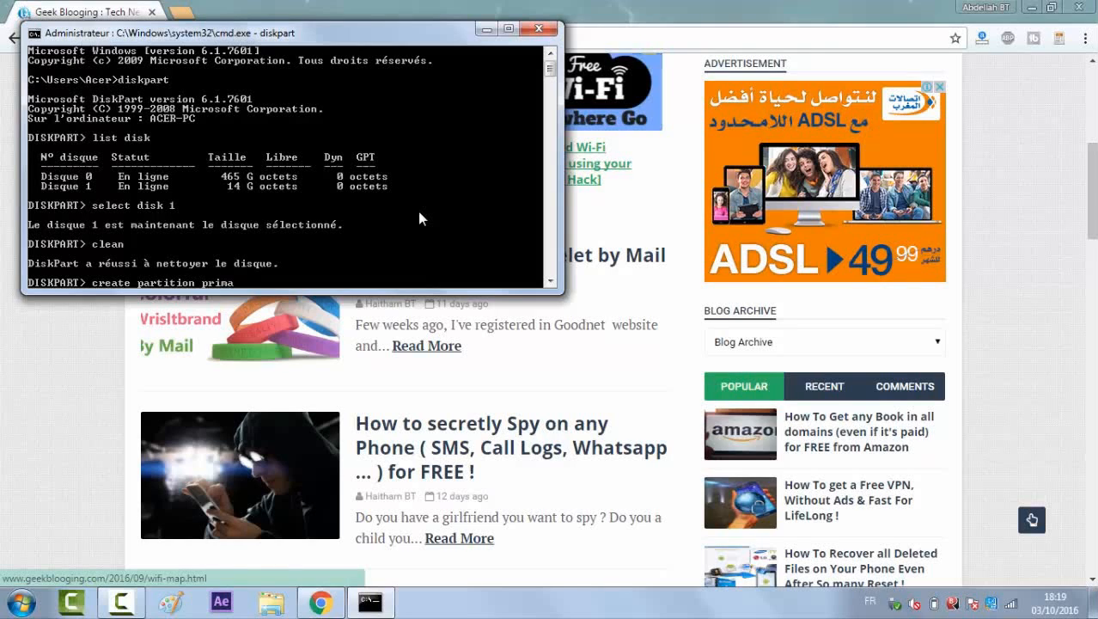
text(ry)
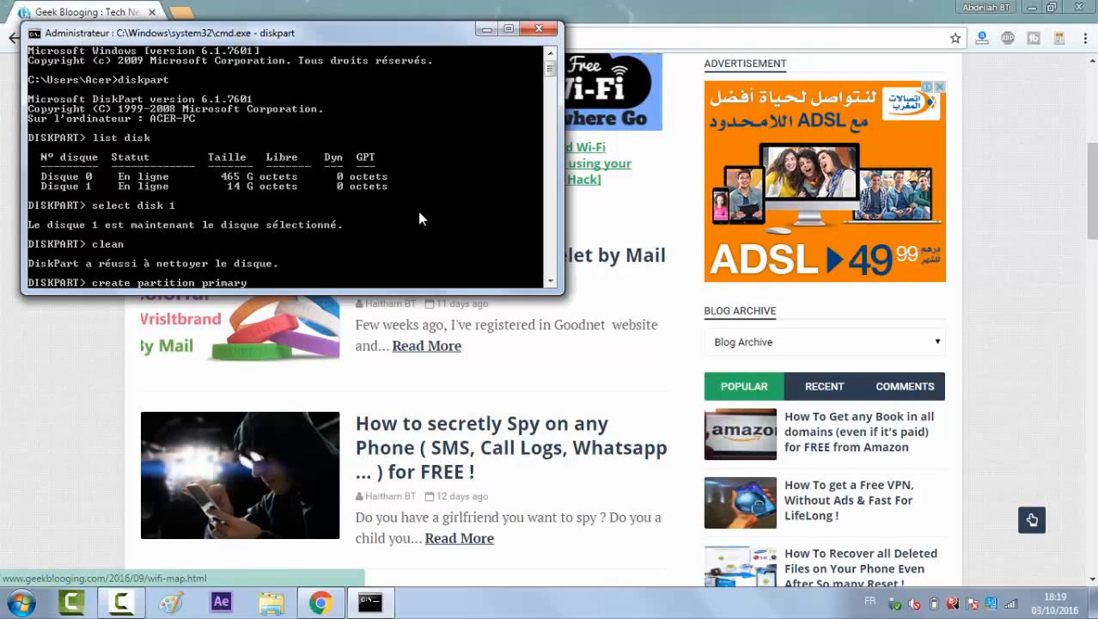
key(Return)
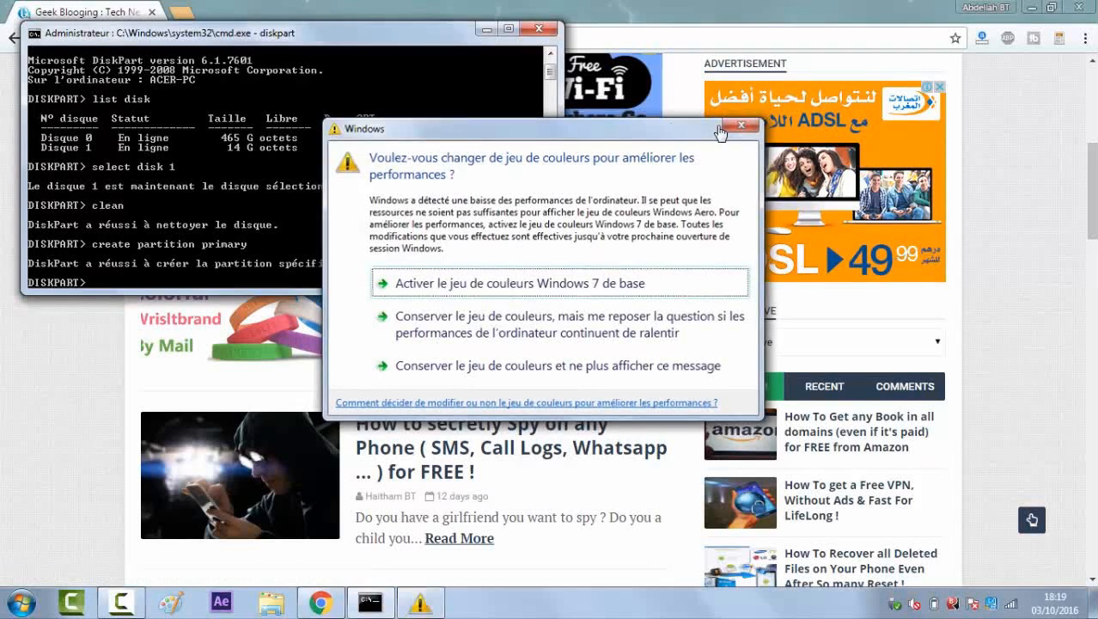
click(741, 128)
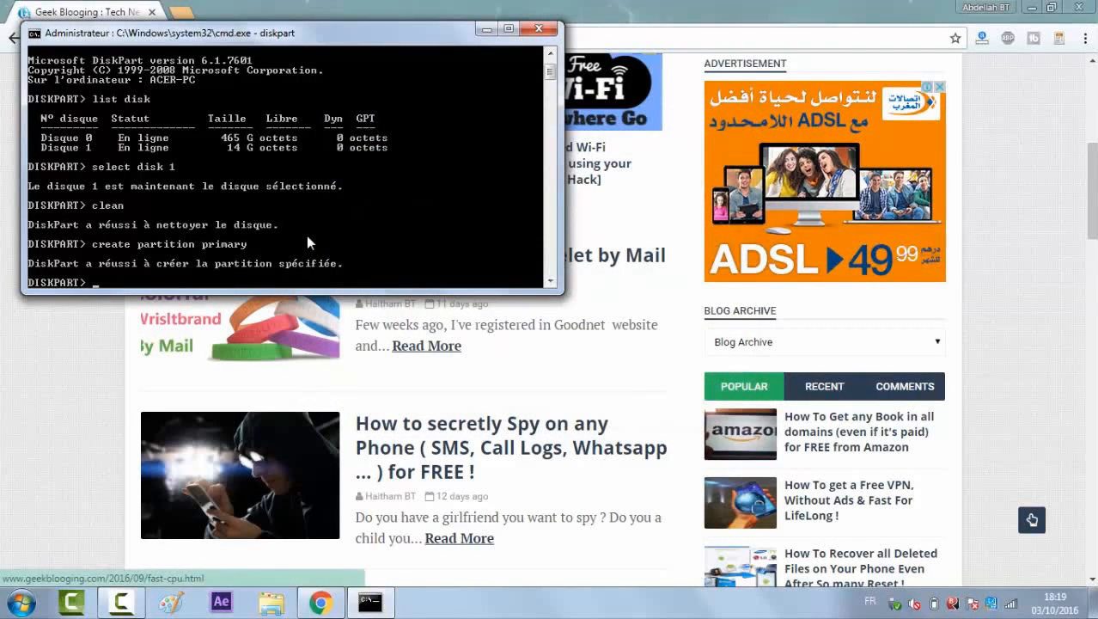
Step: Begin the format fs=fat32 command for the new partition, not yet run
text(format)
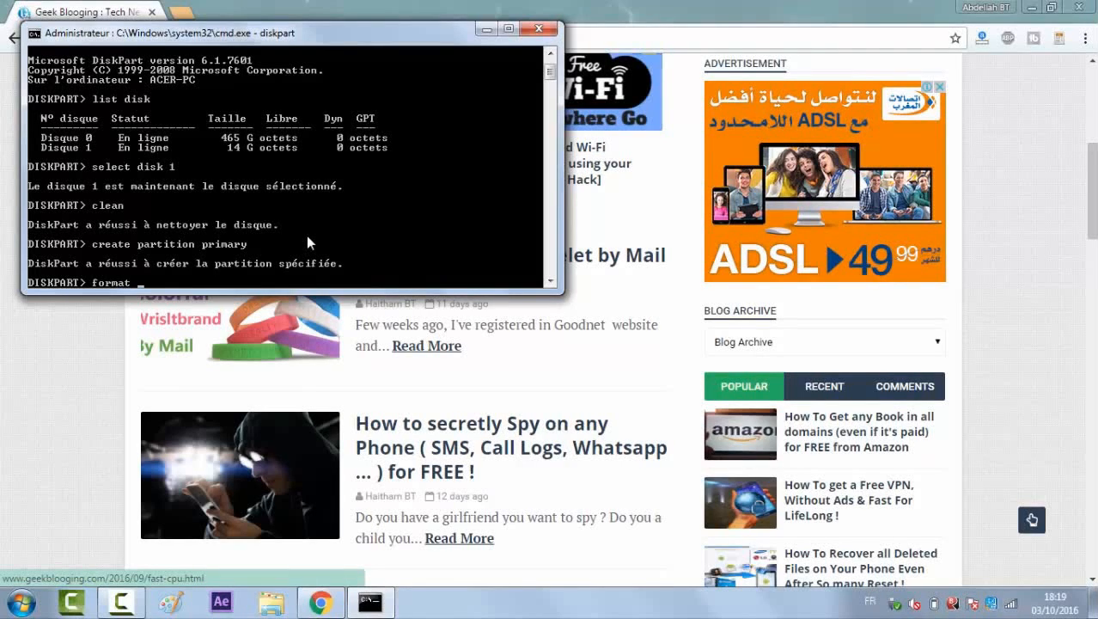
text(fs)
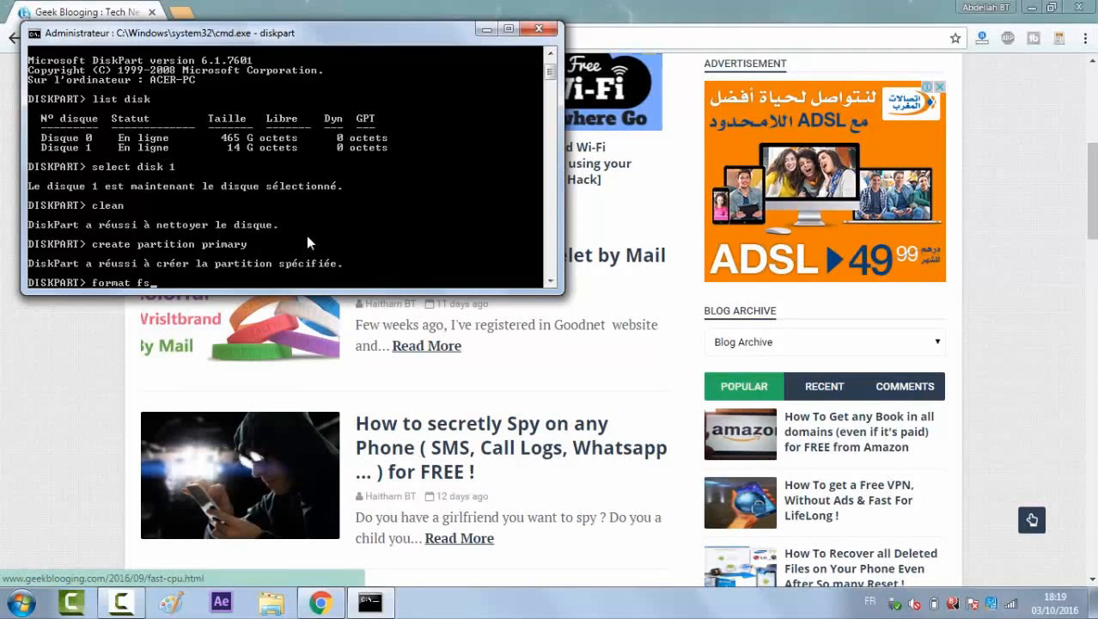
text(=)
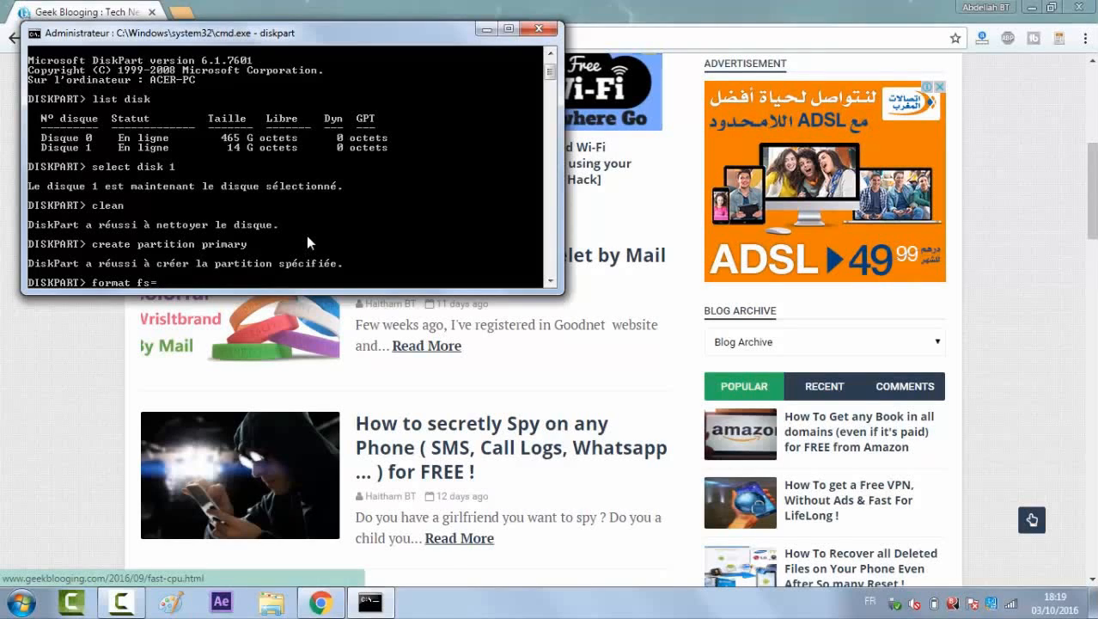
text(fat)
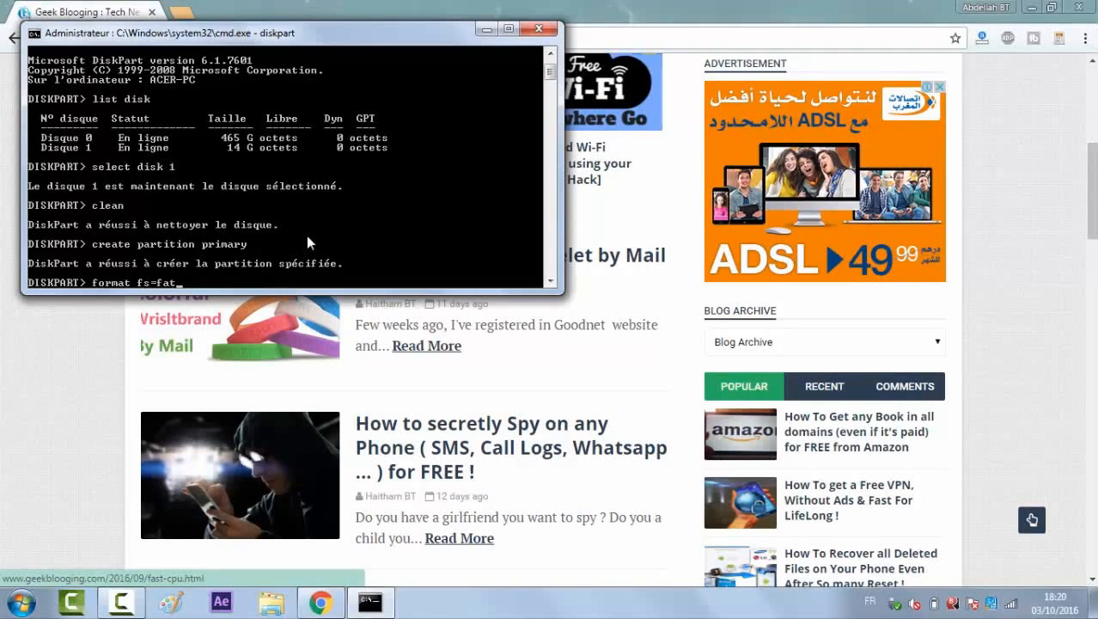